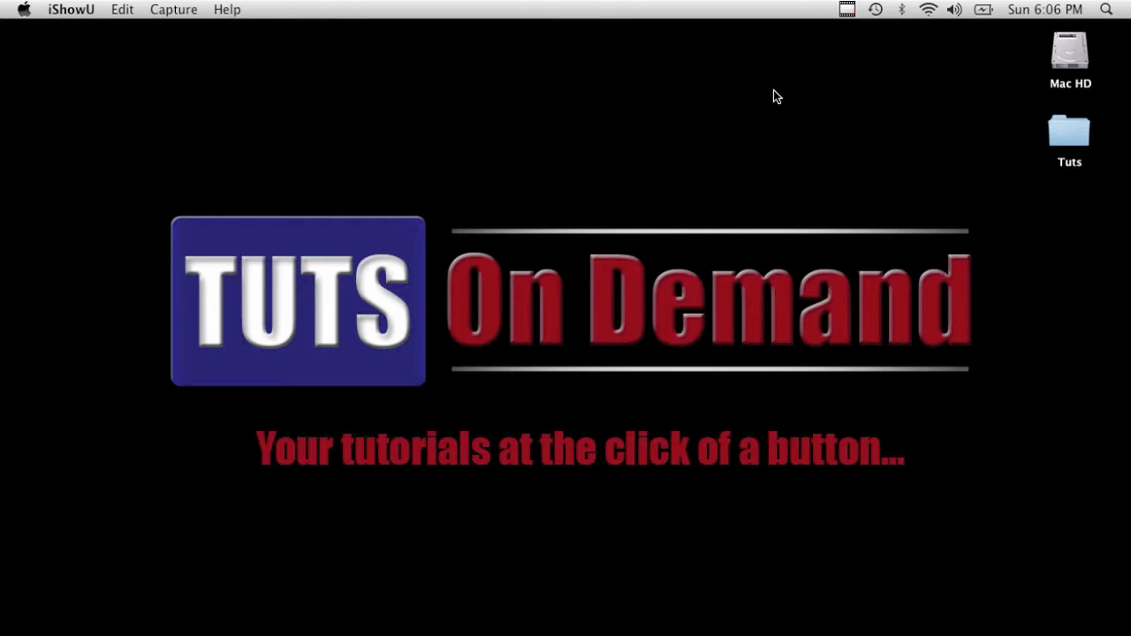
mouse_move(744, 244)
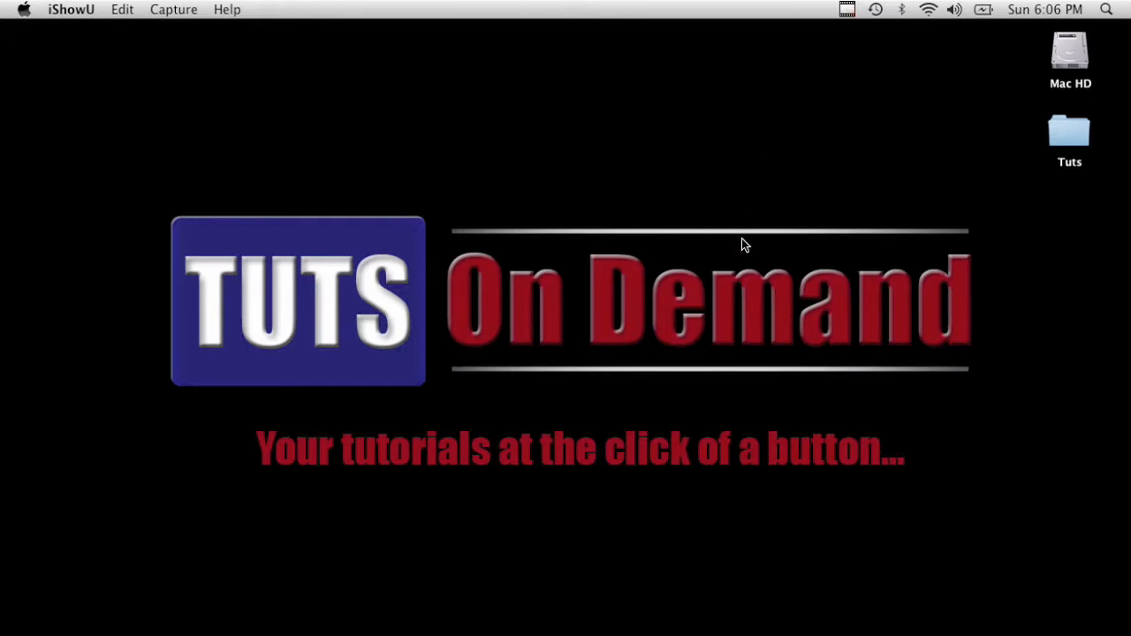
mouse_move(744, 257)
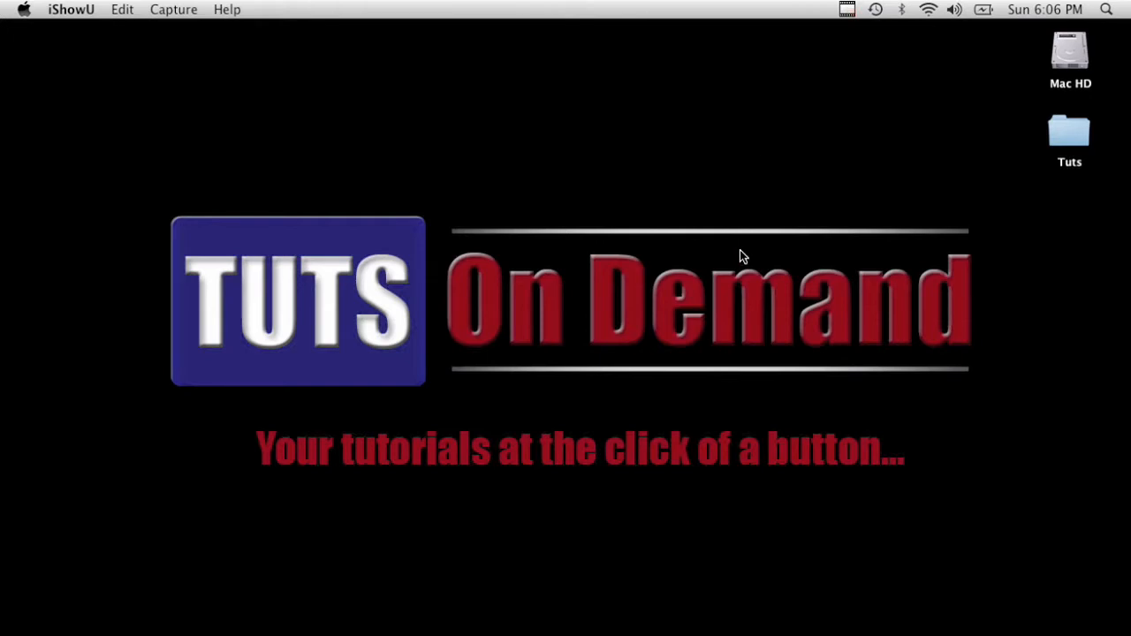
mouse_move(741, 399)
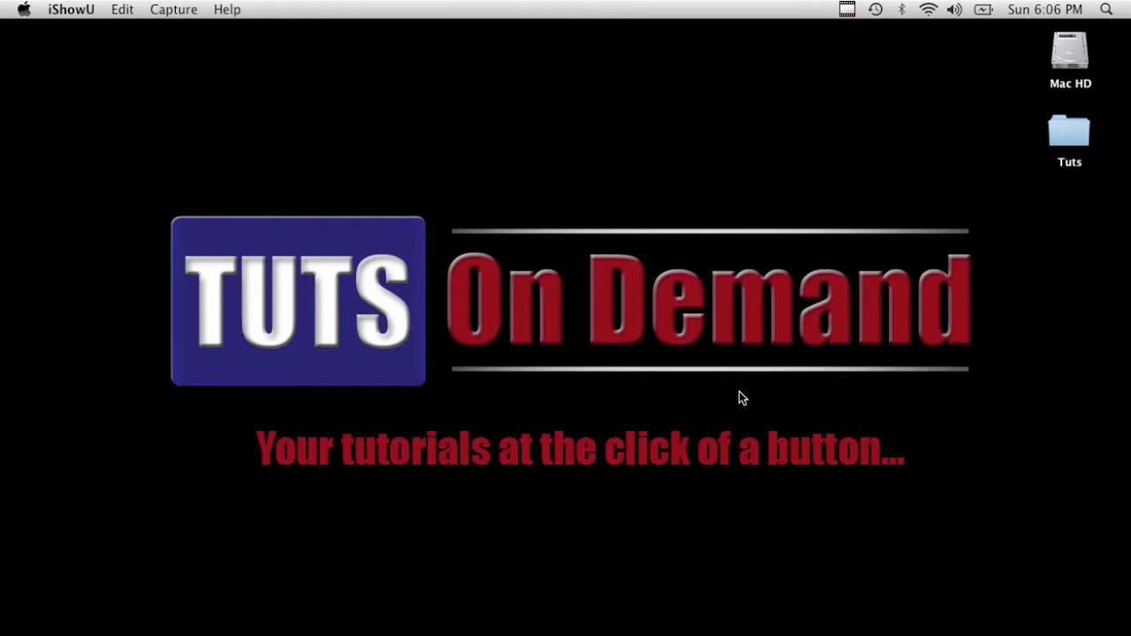
mouse_move(734, 485)
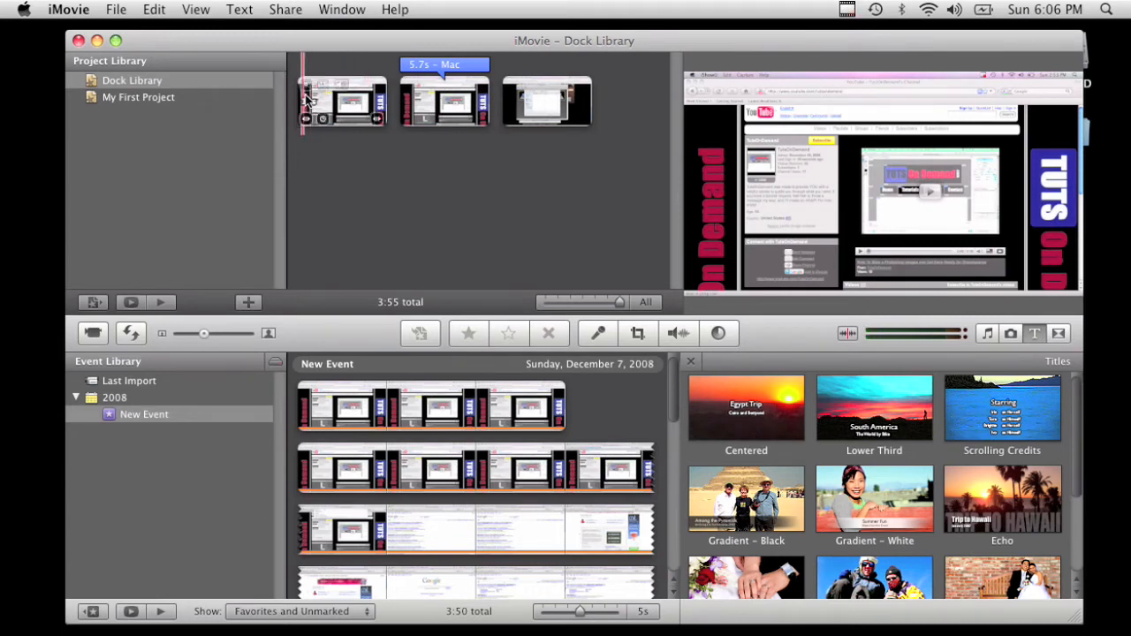
mouse_move(318, 218)
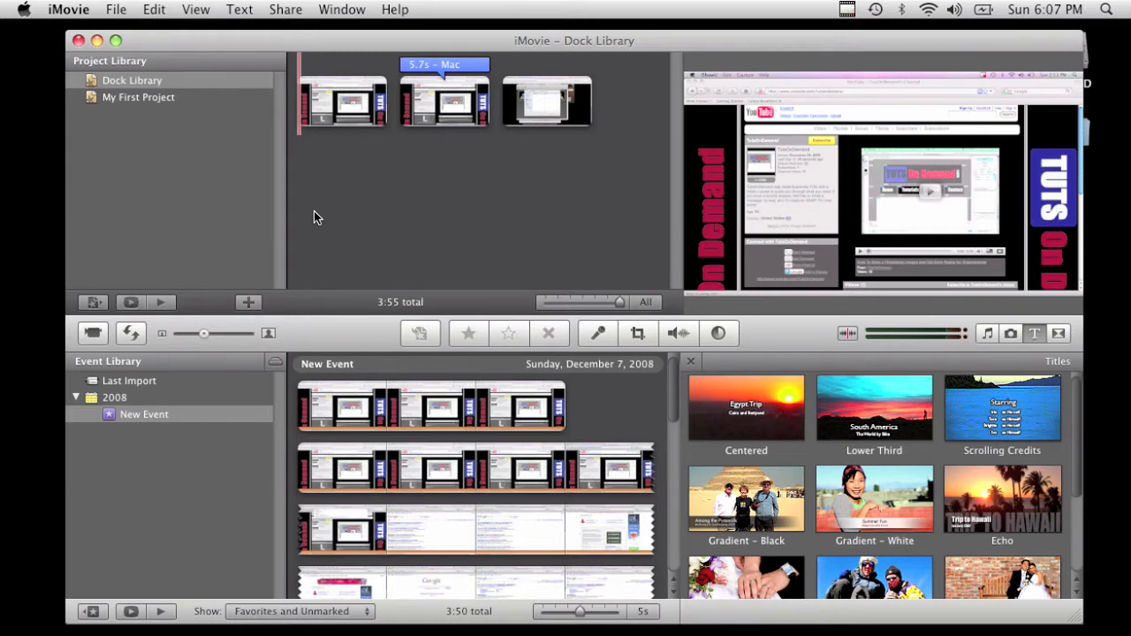
mouse_move(298, 221)
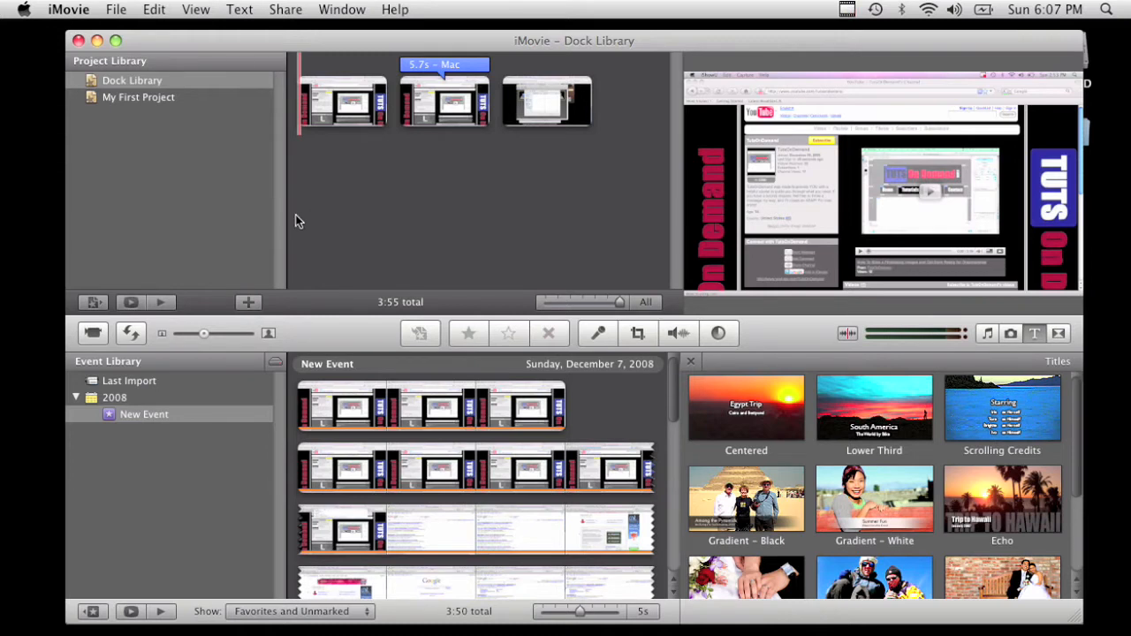
Step: Open the QuickTime export's Movie Settings from the Share menu
click(284, 10)
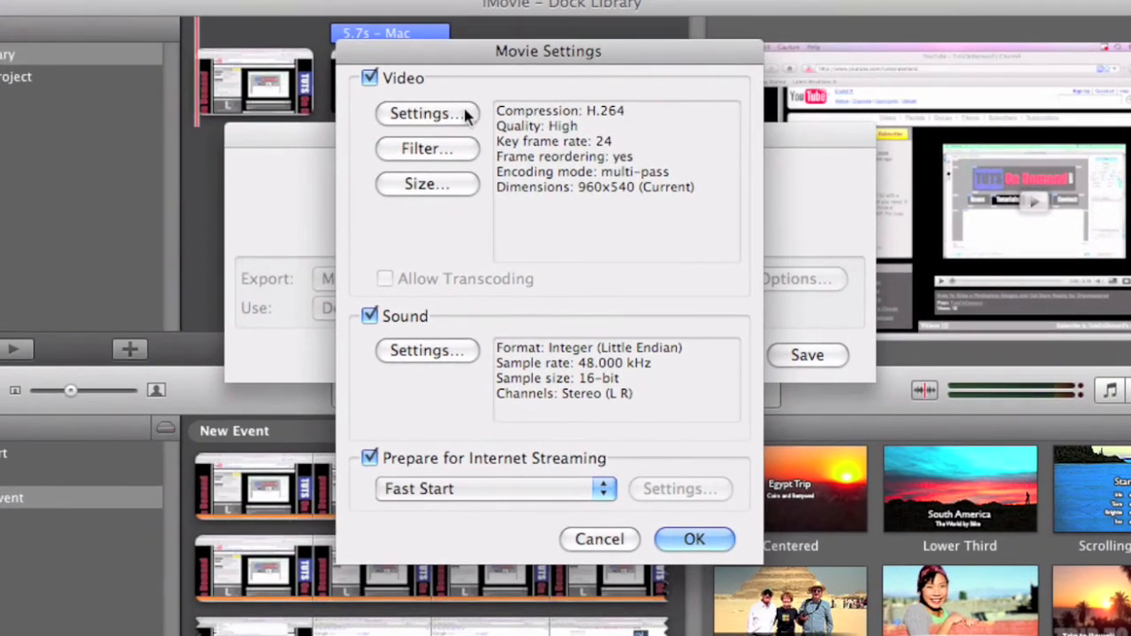
Step: Set H.264 video to automatic key frames, faster single-pass encoding, and 2000 kbits/sec limit
click(425, 113)
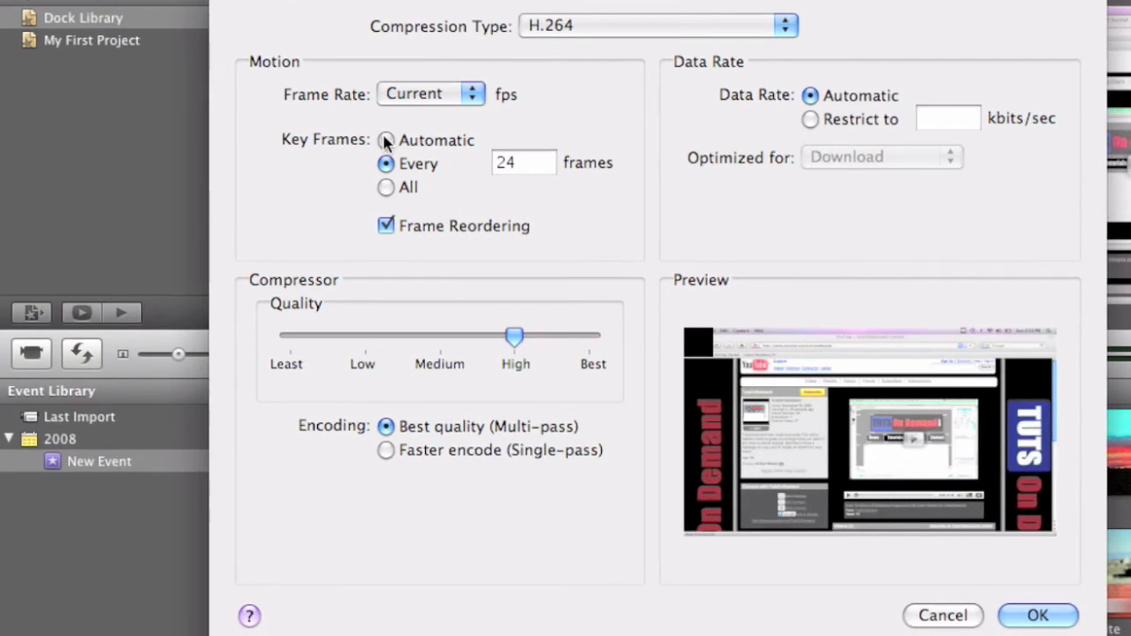
click(385, 141)
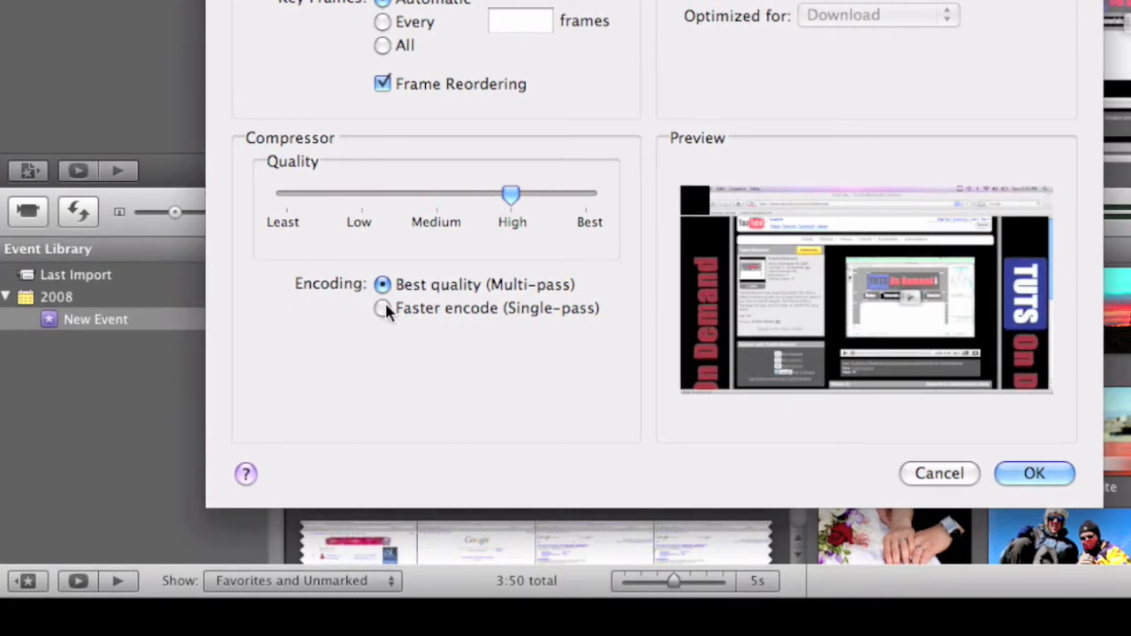
click(382, 309)
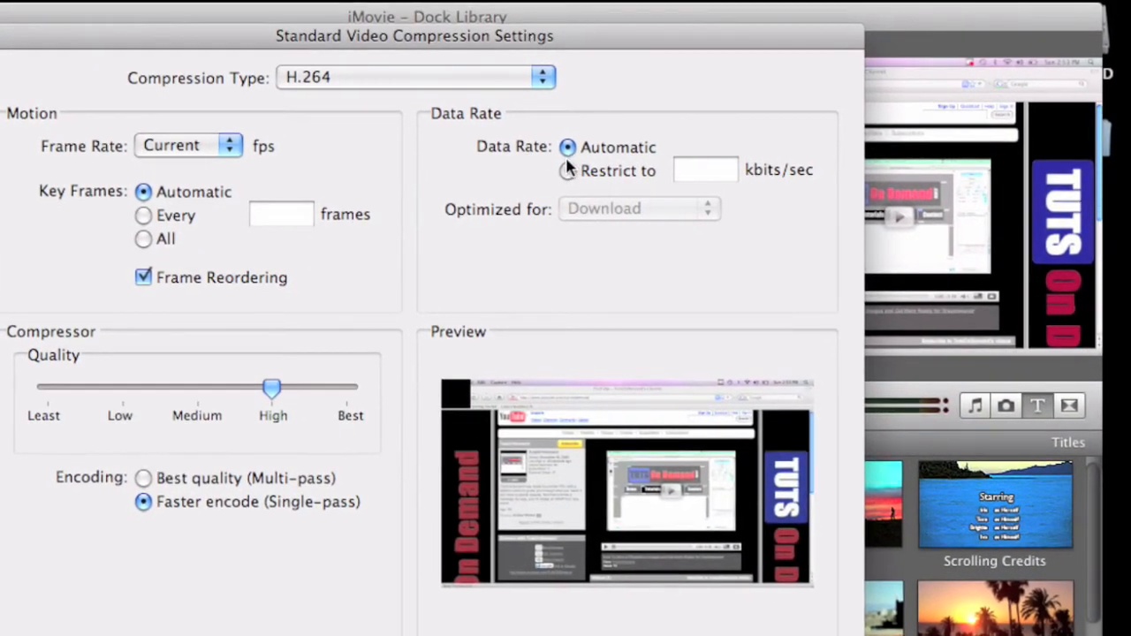
click(567, 171)
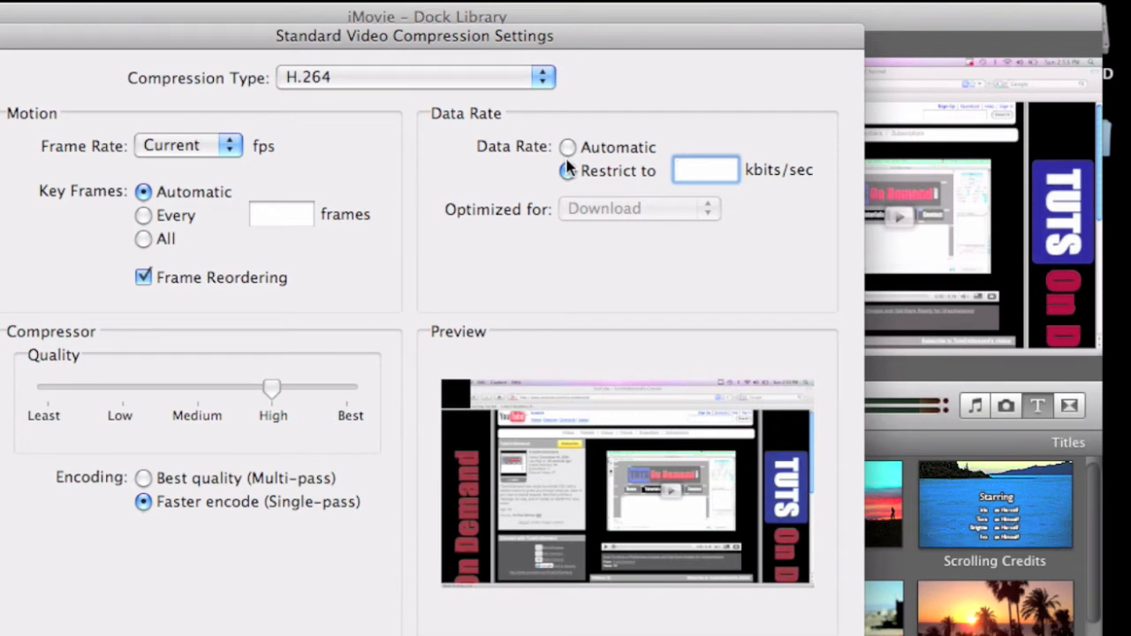
click(704, 169)
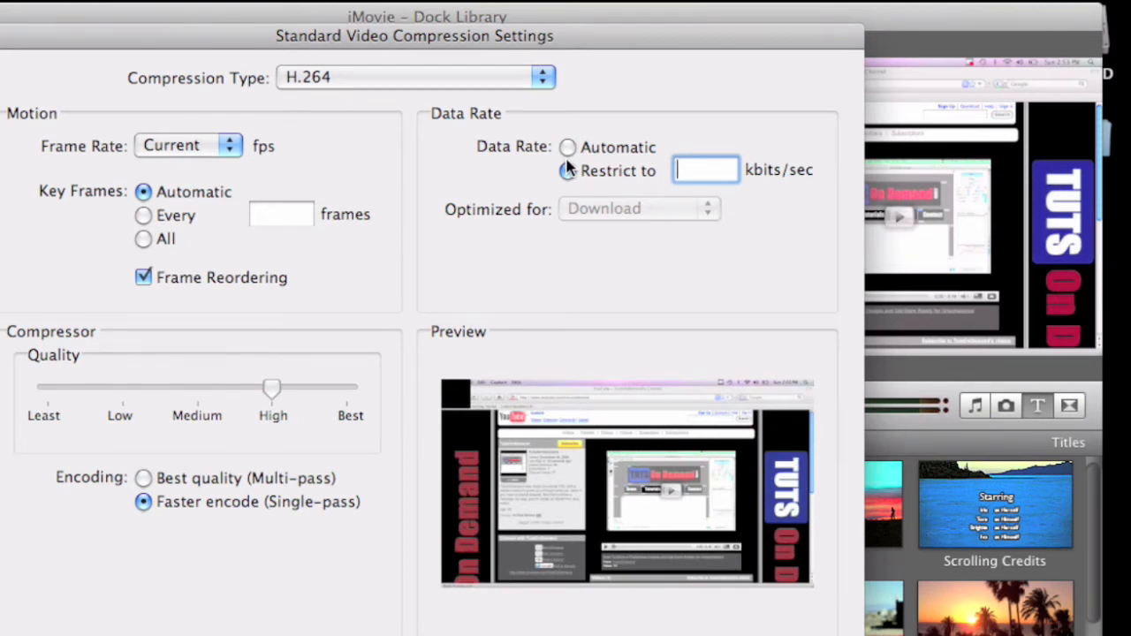
text(2000)
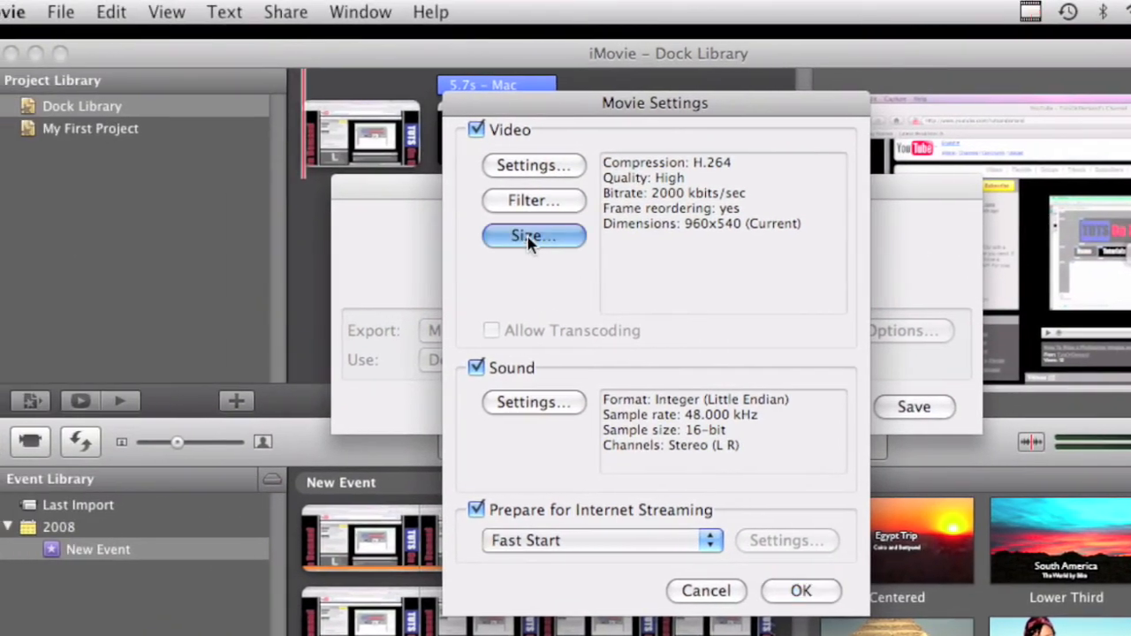
Step: Set export size to HD 1280x720 16:9 and save as DockLibrary.mov in Movies
click(533, 236)
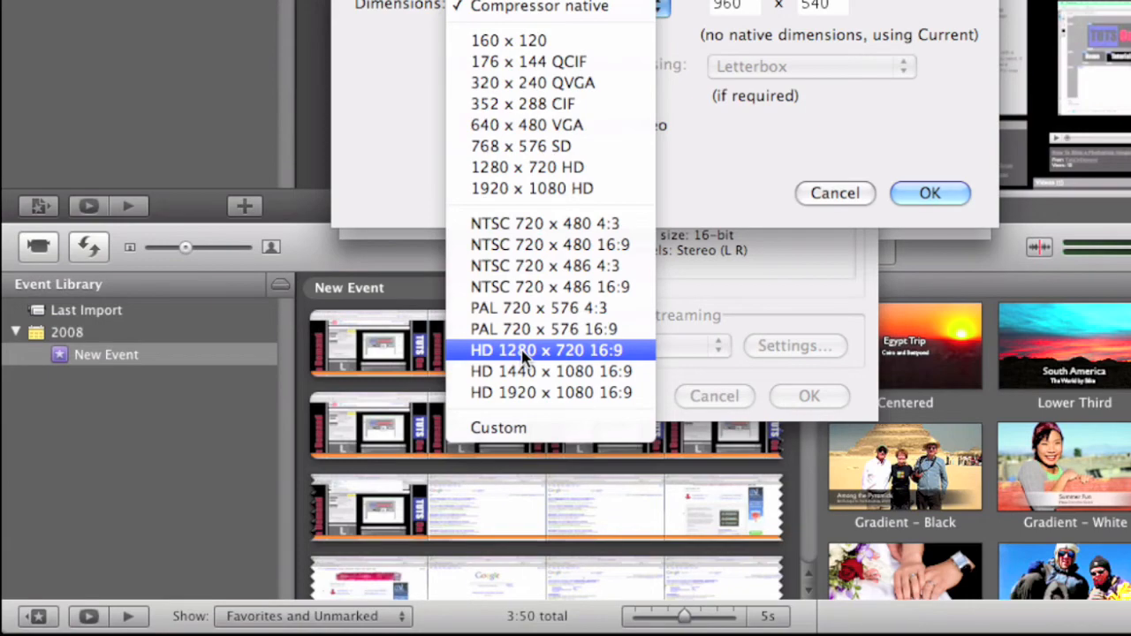
click(547, 350)
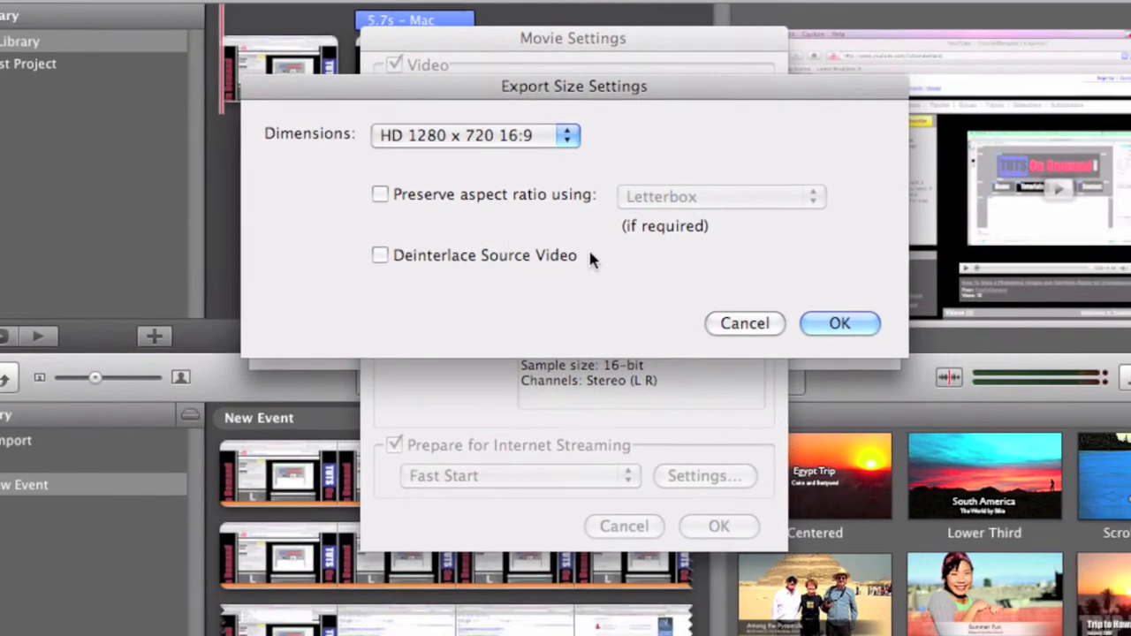
click(839, 324)
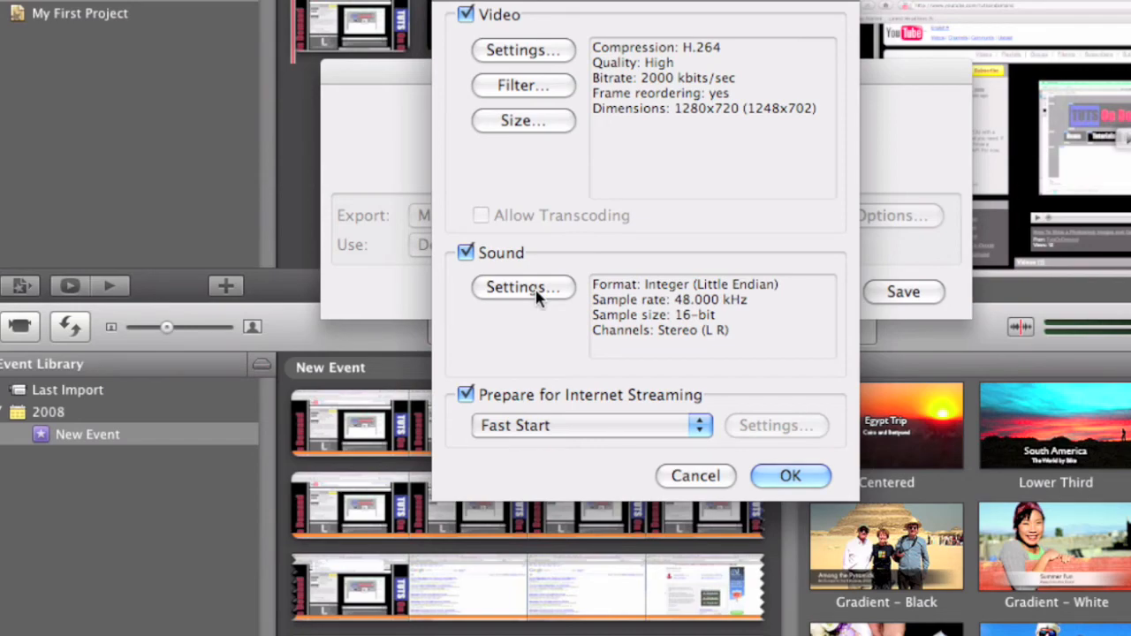
click(791, 476)
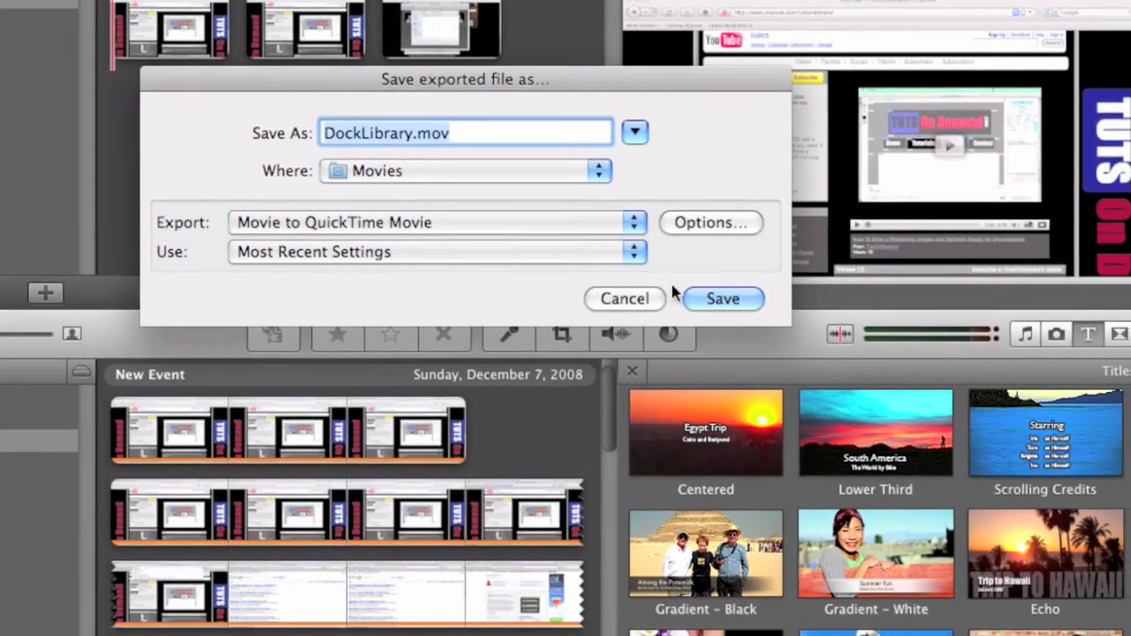
click(724, 297)
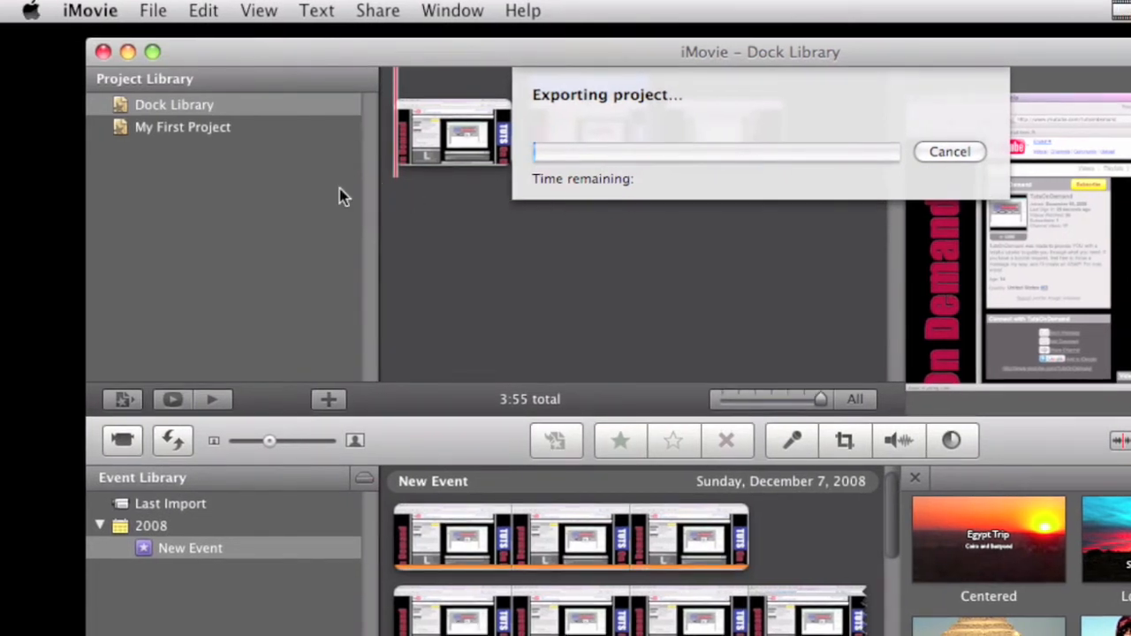
mouse_move(322, 191)
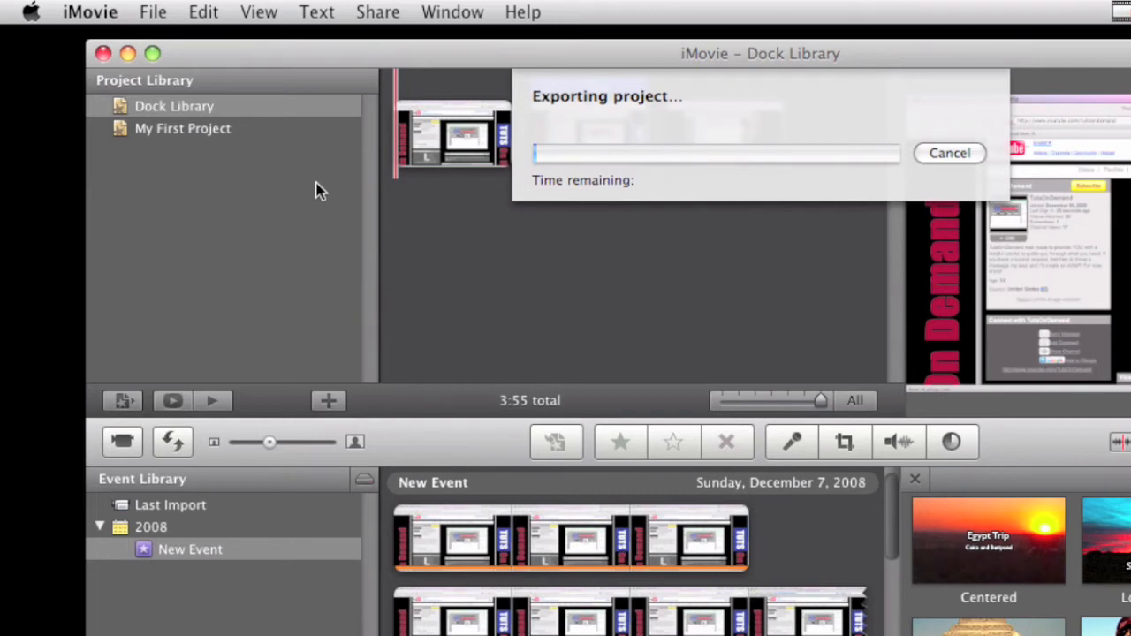
mouse_move(222, 111)
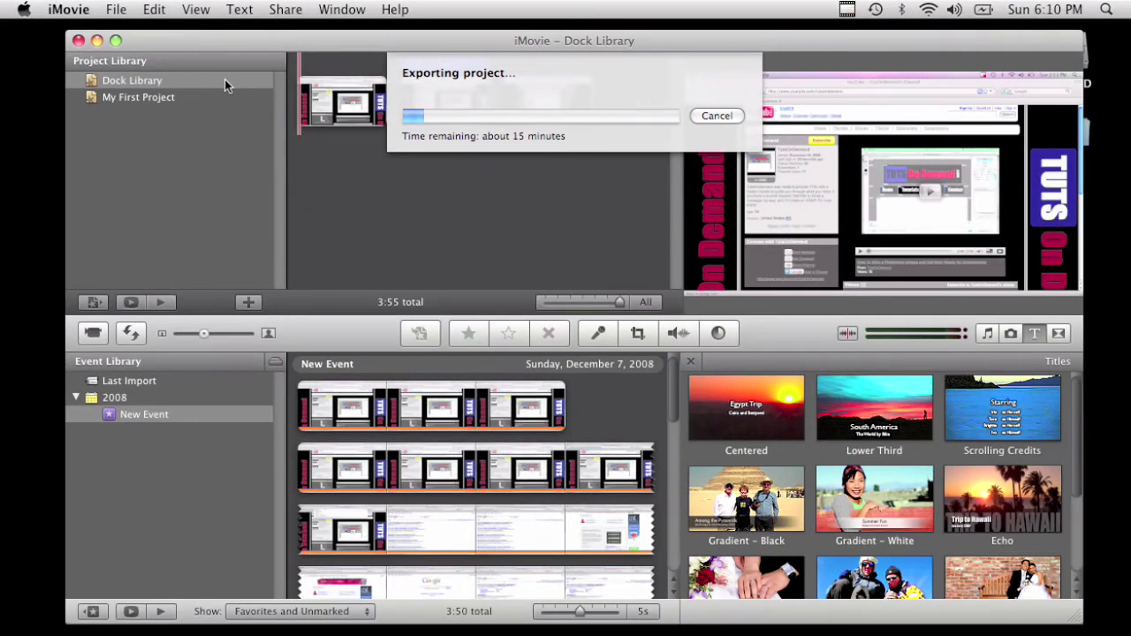
mouse_move(357, 272)
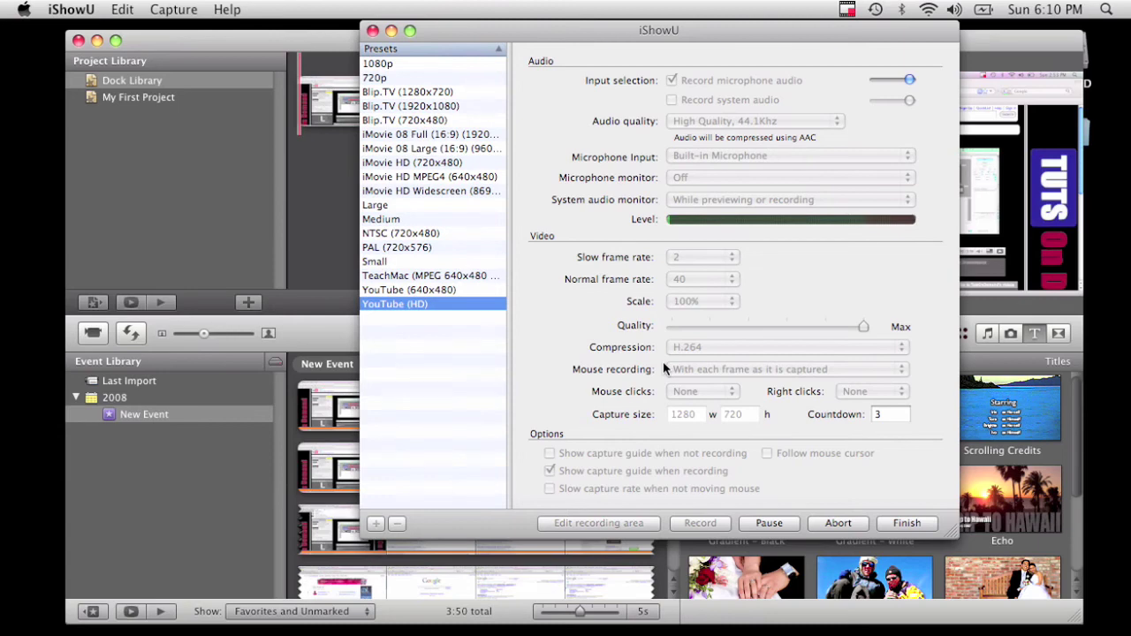
mouse_move(665, 368)
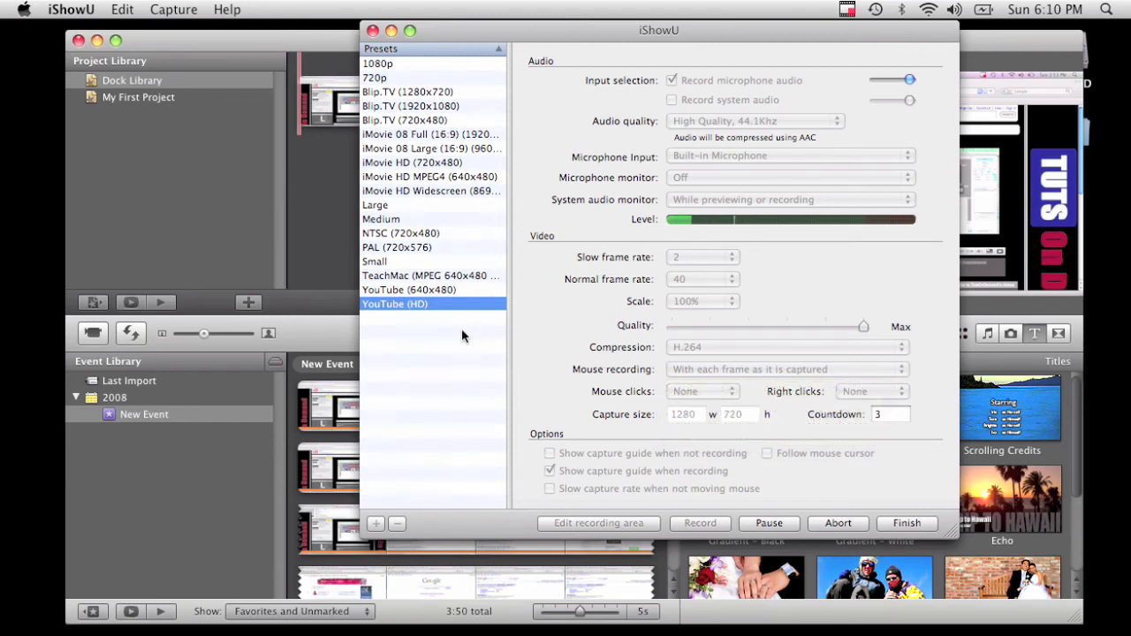
mouse_move(500, 251)
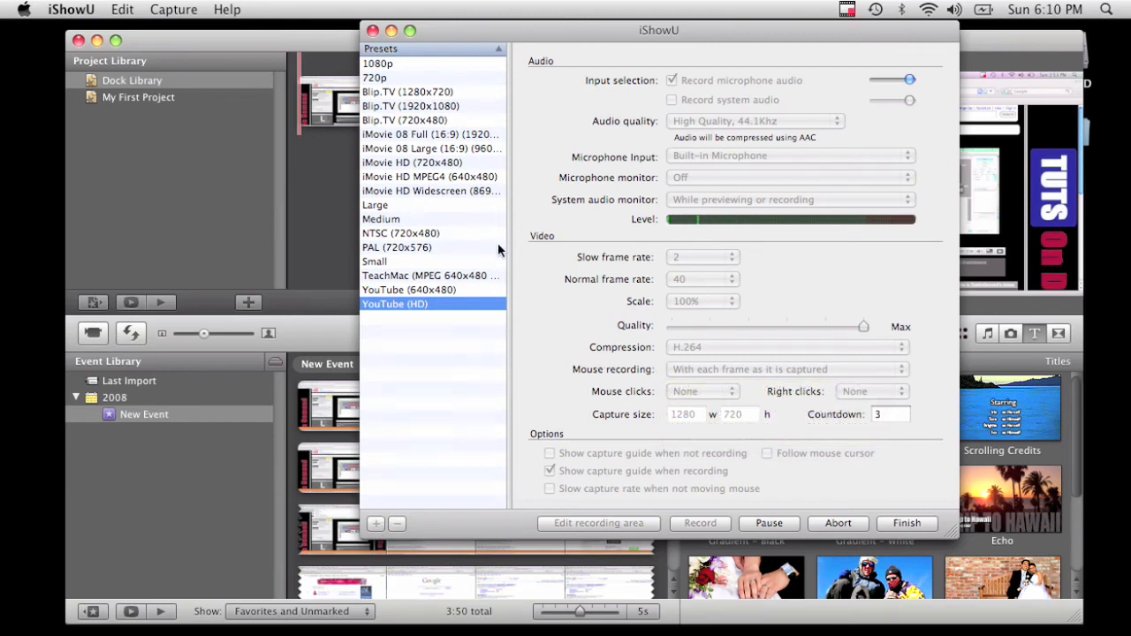
mouse_move(423, 345)
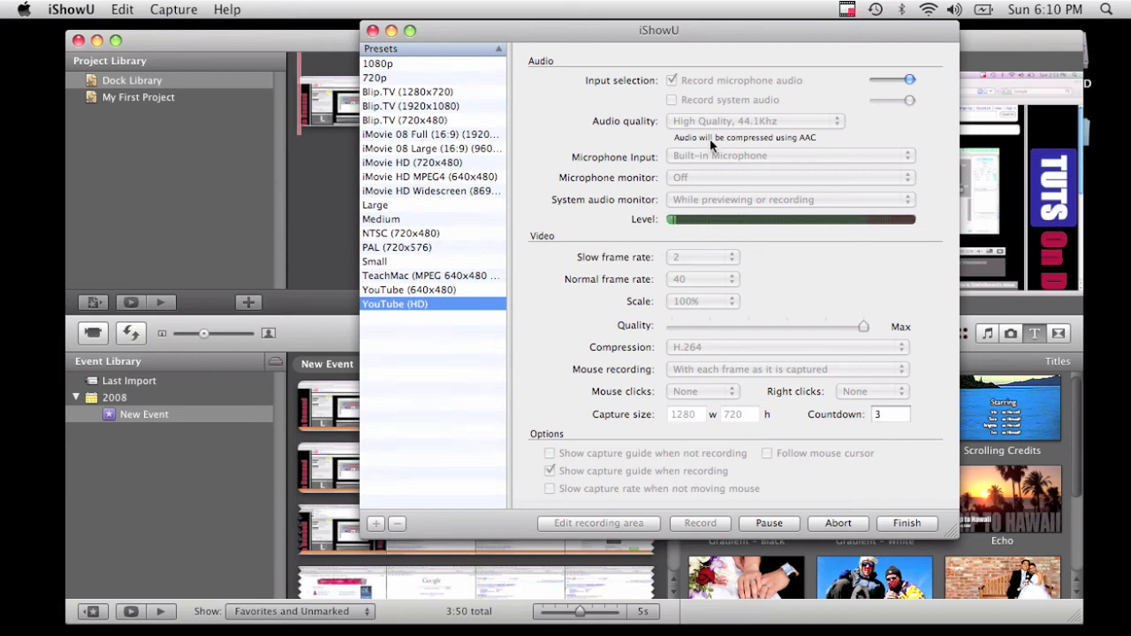
mouse_move(679, 153)
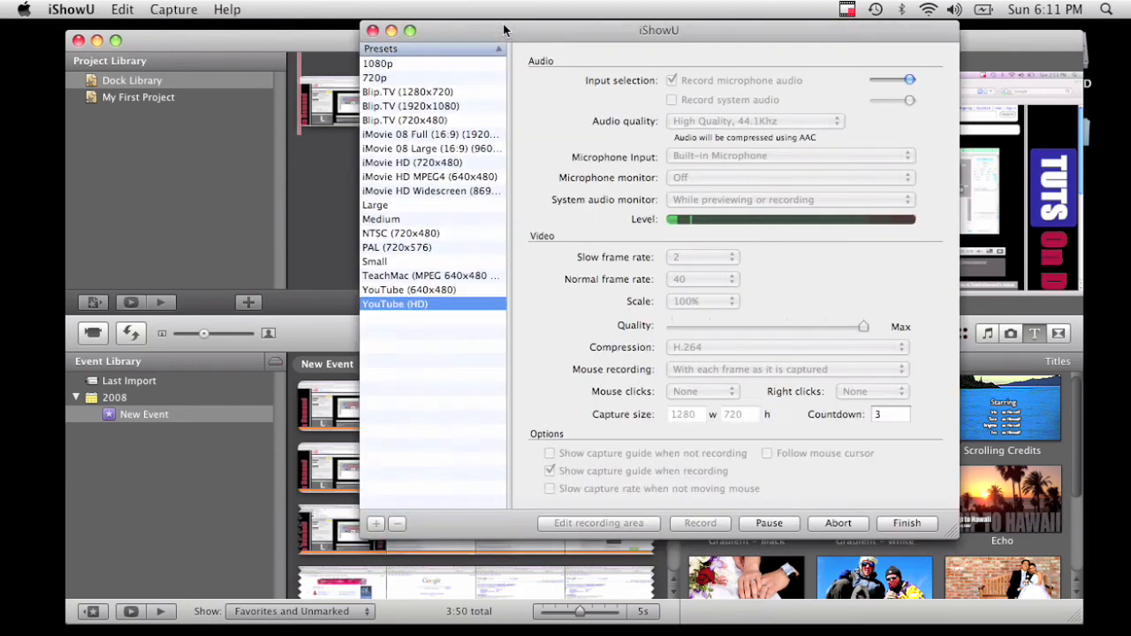
mouse_move(508, 126)
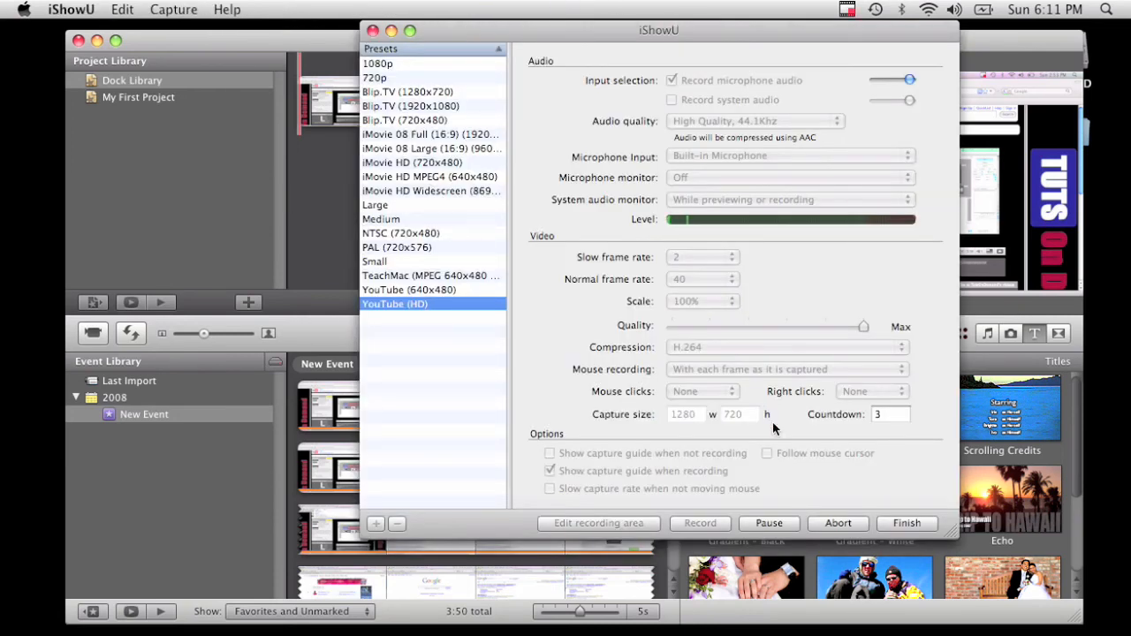
mouse_move(376, 16)
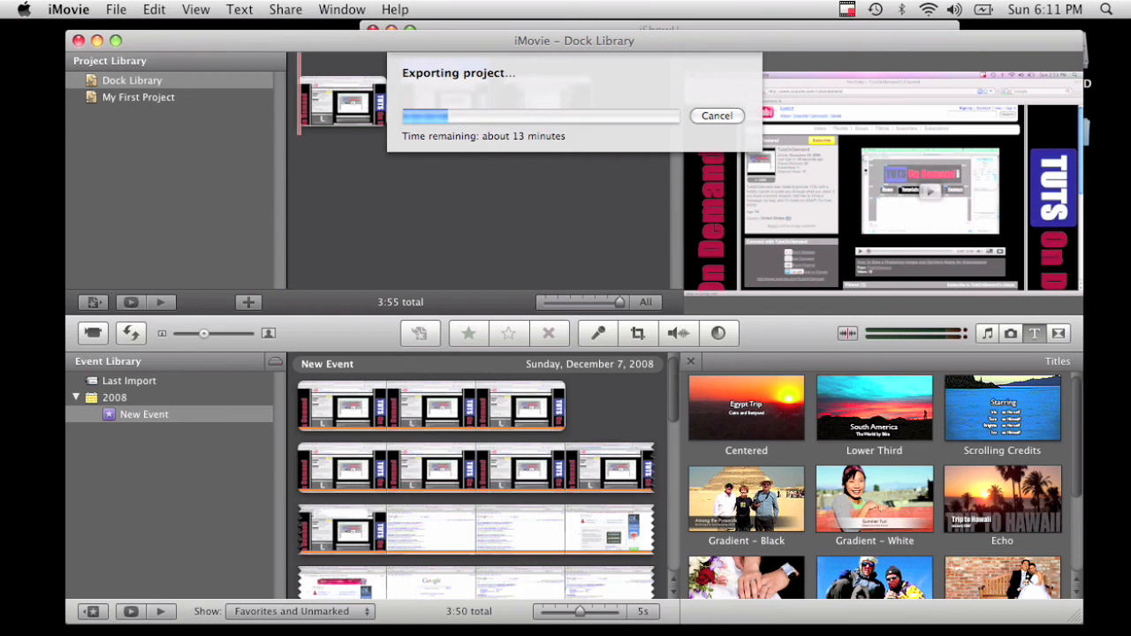
mouse_move(444, 563)
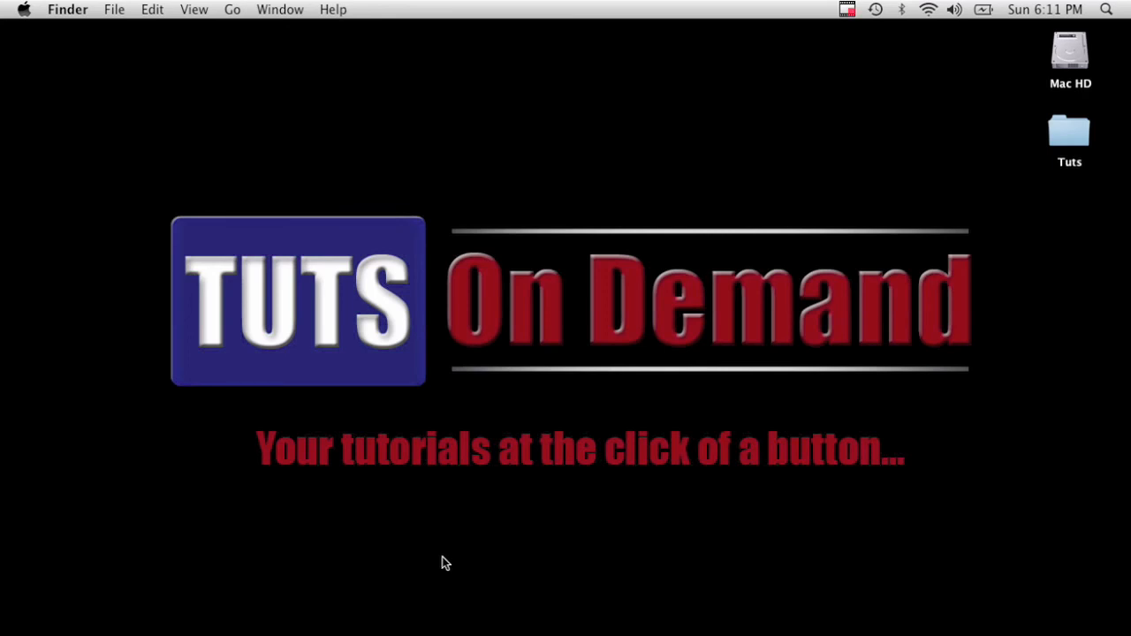
Step: Switch to the desktop and open the iShowU capture menu to stop recording
click(1070, 55)
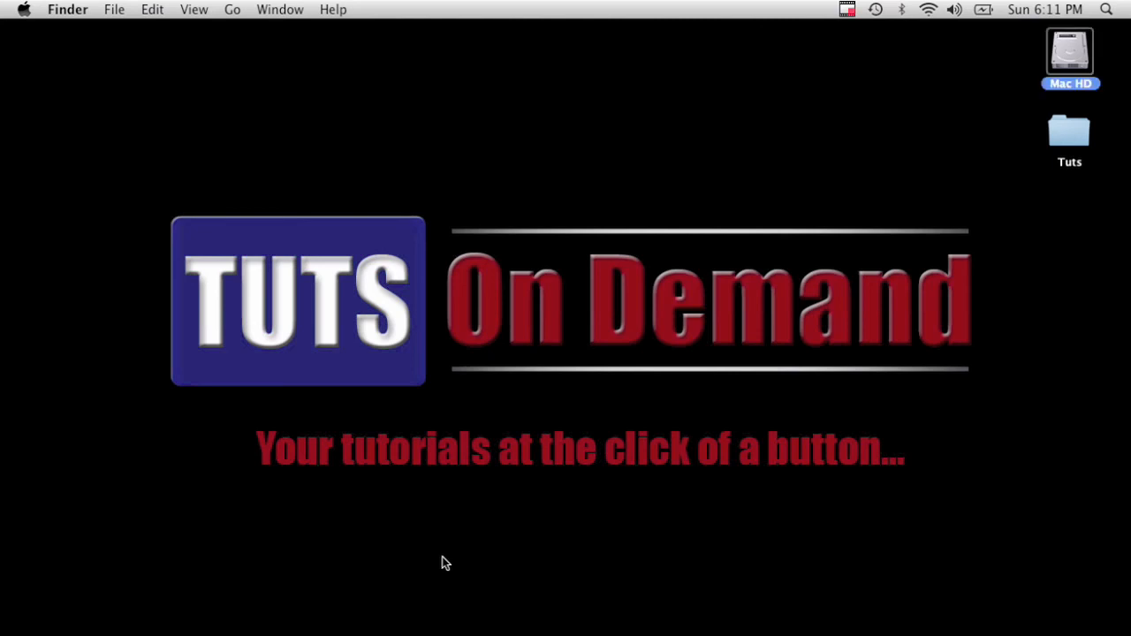
click(844, 9)
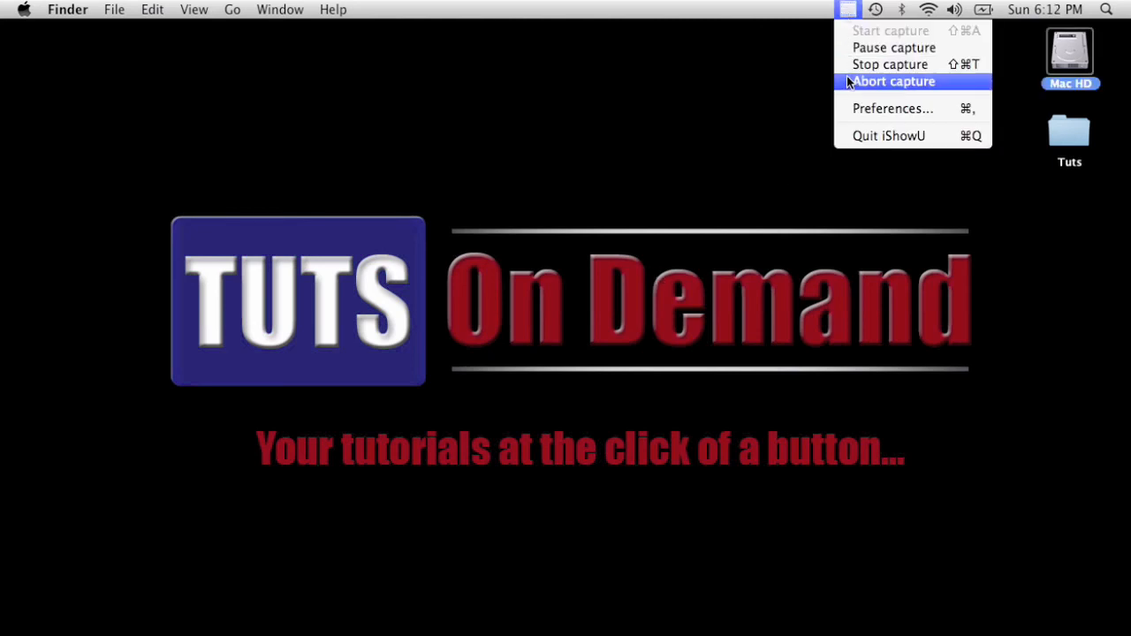